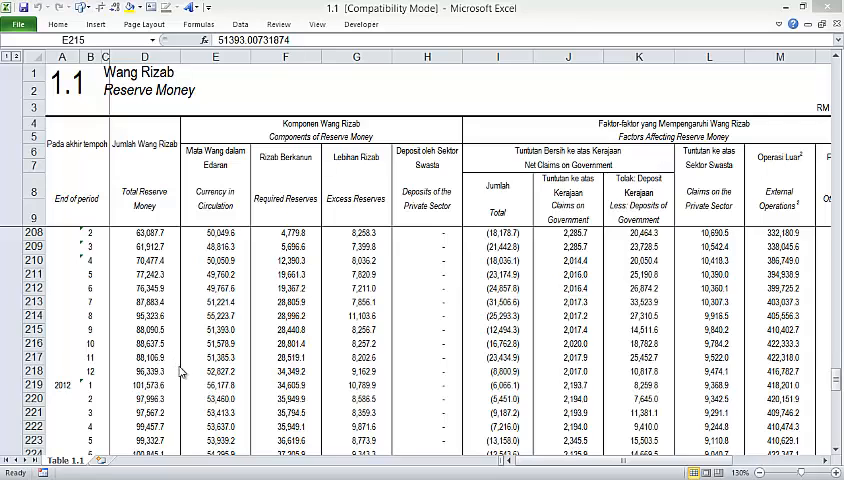
# Select row 215, the period 9 row of the Reserve Money table.
pyautogui.click(215, 328)
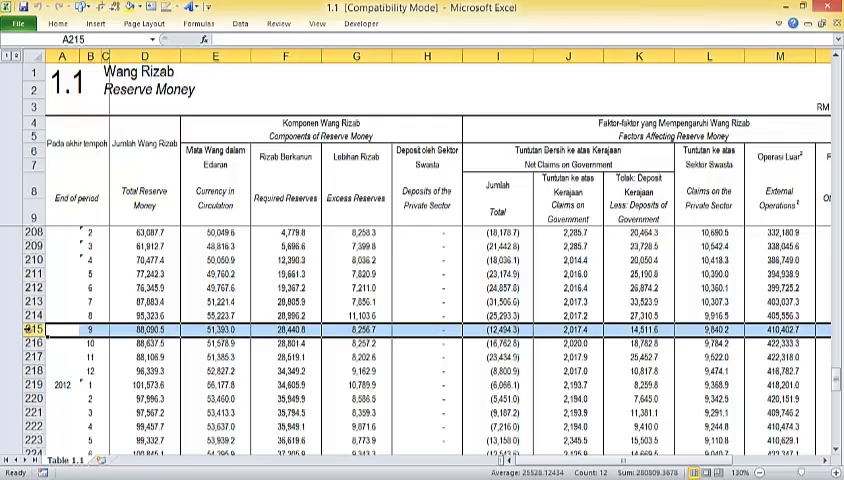
# Select row 210, the period 4 row with total 70,477.4.
pyautogui.rightClick(33, 332)
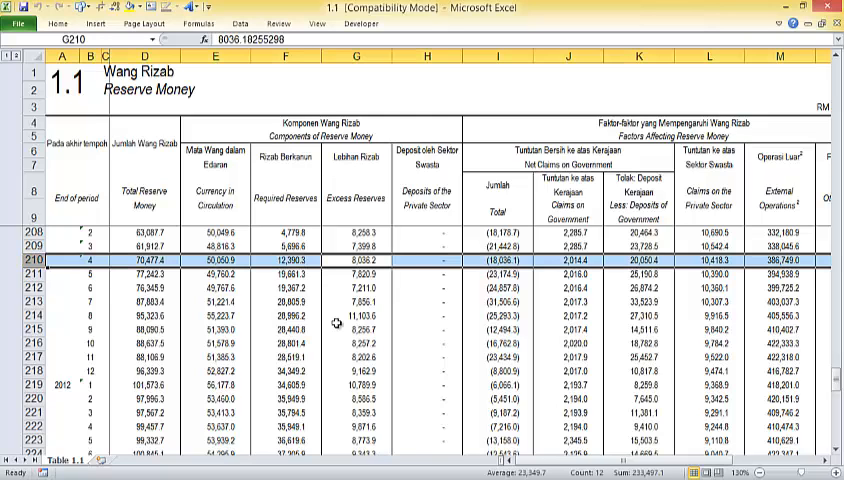
pyautogui.moveTo(350, 271)
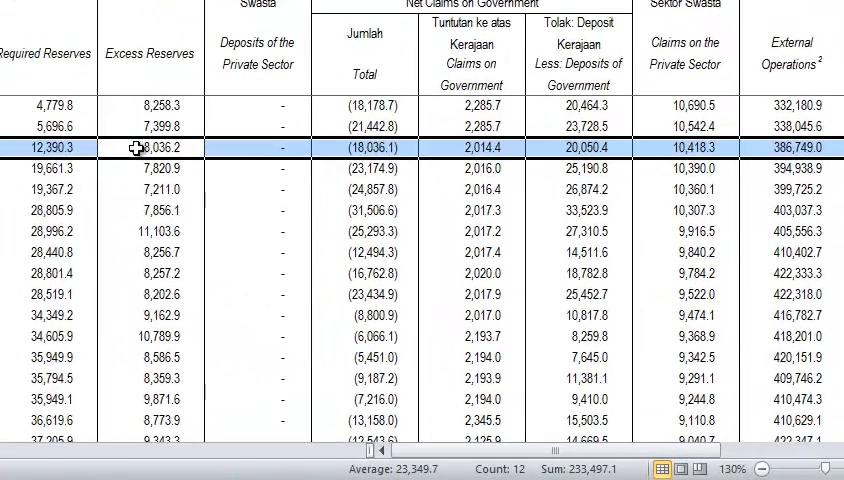
pyautogui.rightClick(135, 147)
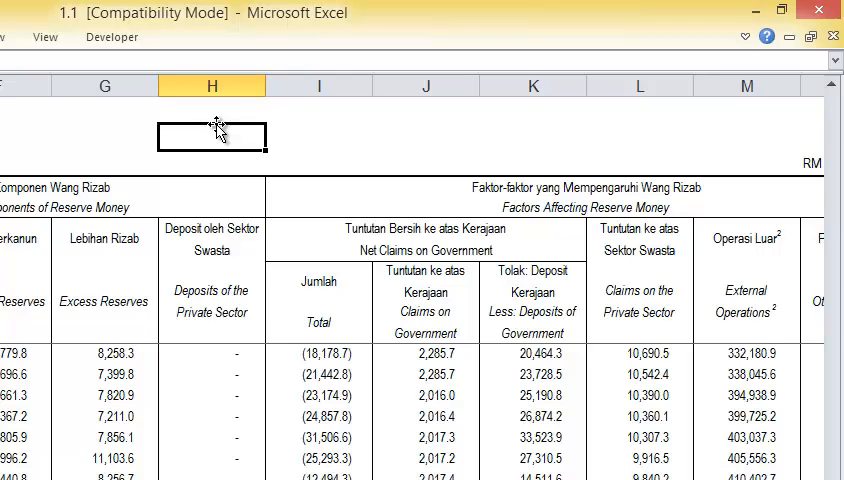
pyautogui.moveTo(216, 127)
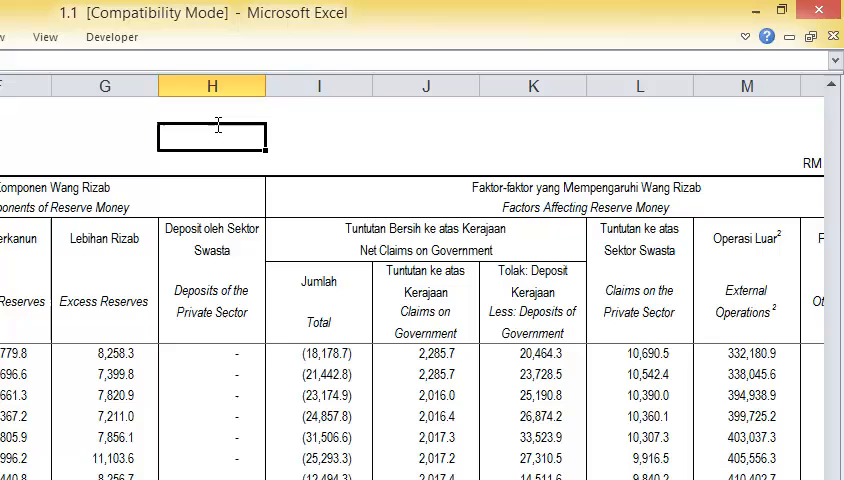
# Enter the date 25/6/2014 and the time 8:37 AM above the headings.
pyautogui.write('25/6/2014')
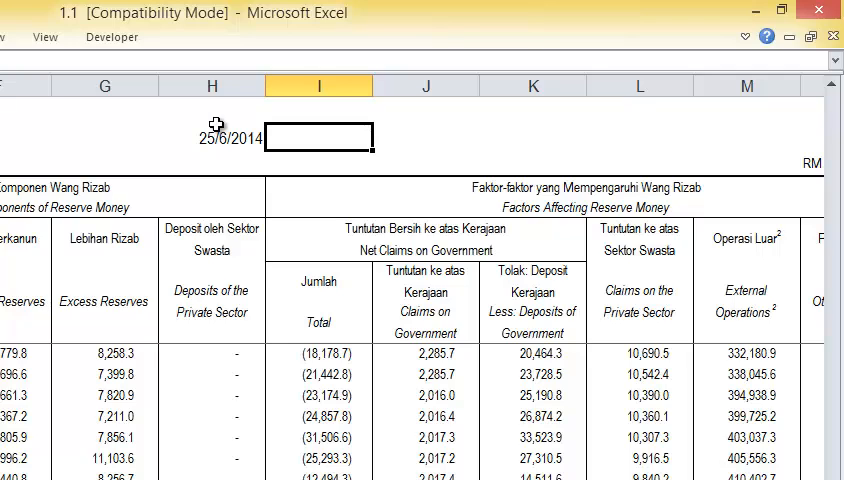
pyautogui.write('8:37 AM')
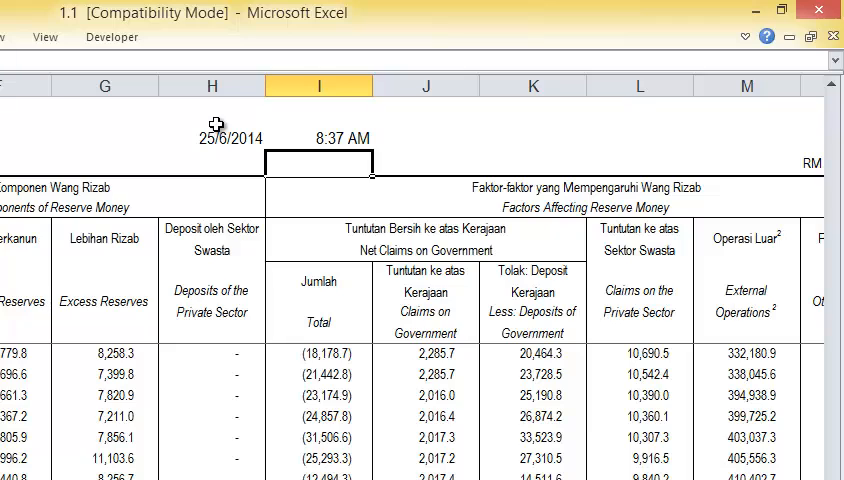
pyautogui.moveTo(8, 345)
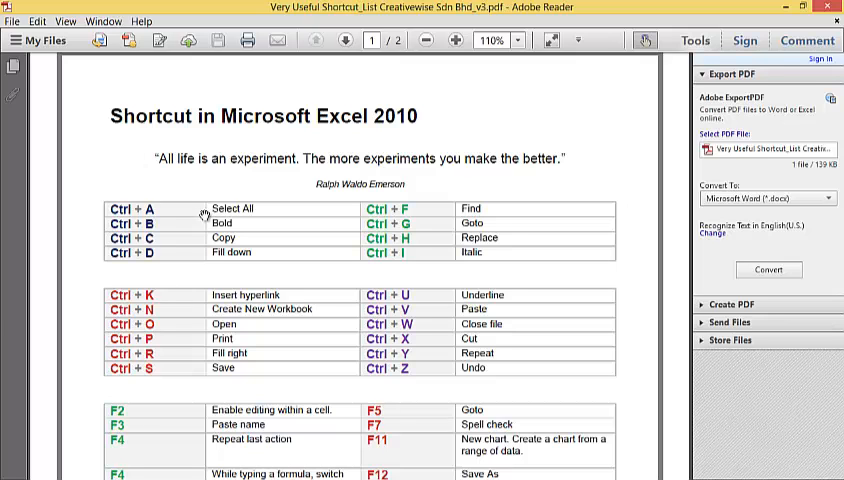
# Scroll down through the 'Shortcut in Microsoft Excel 2010' PDF list.
pyautogui.scroll(-3)
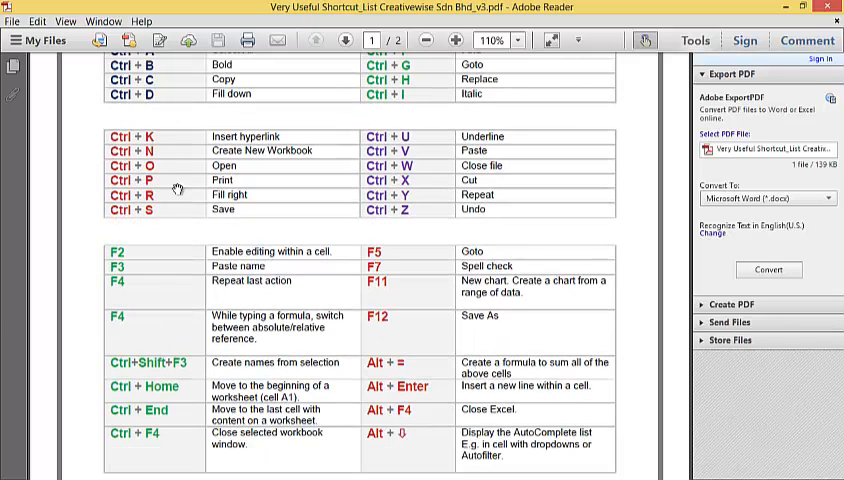
pyautogui.scroll(-3)
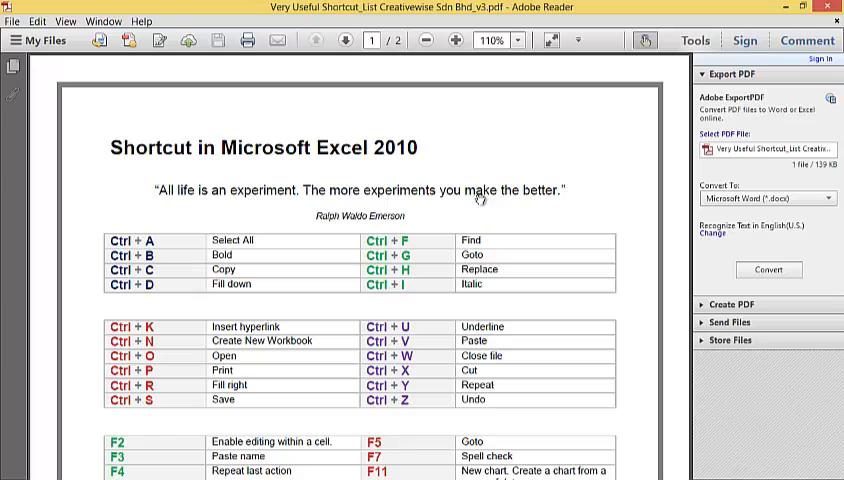
pyautogui.moveTo(480, 225)
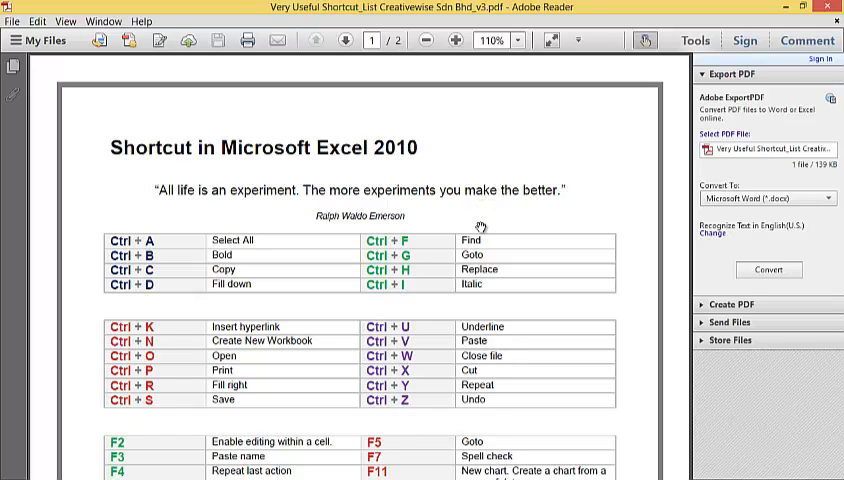
pyautogui.moveTo(142, 192)
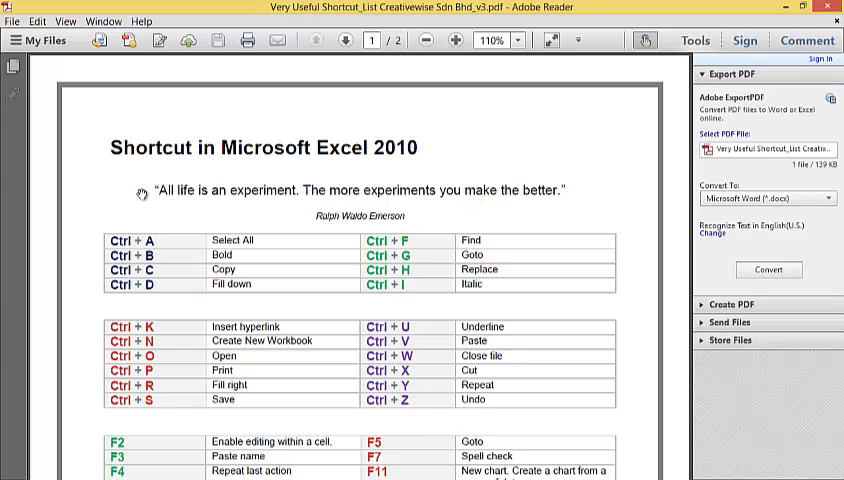
pyautogui.moveTo(274, 213)
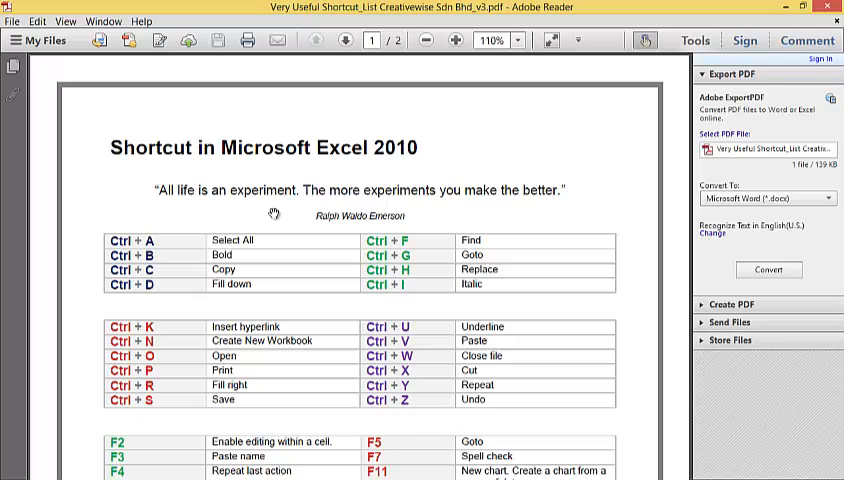